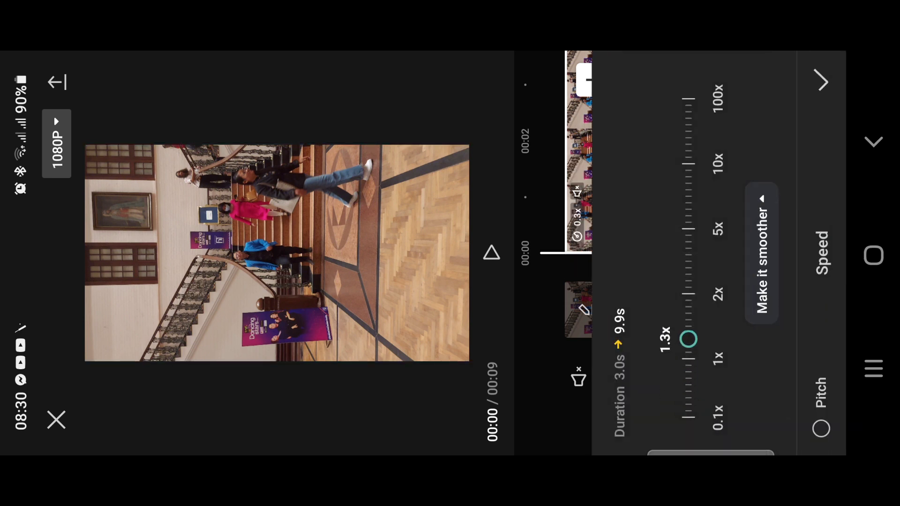
Step: Adjust the speed slider through 0.2x, 0.7x and 1.8x, settling at 0.3x (3.0 s to 9.9 s)
{"action": "left_click_drag", "start_coordinate": [688, 340], "coordinate": [688, 406]}
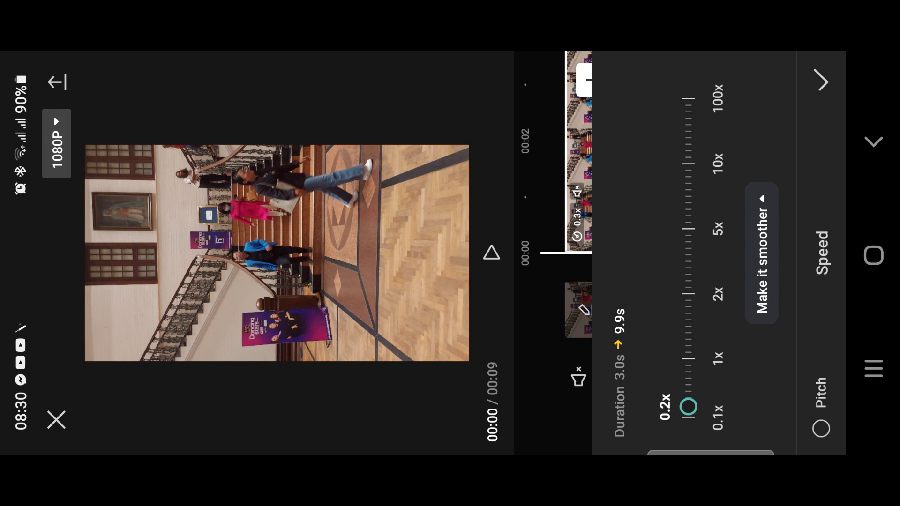
{"action": "left_click_drag", "start_coordinate": [688, 406], "coordinate": [688, 375]}
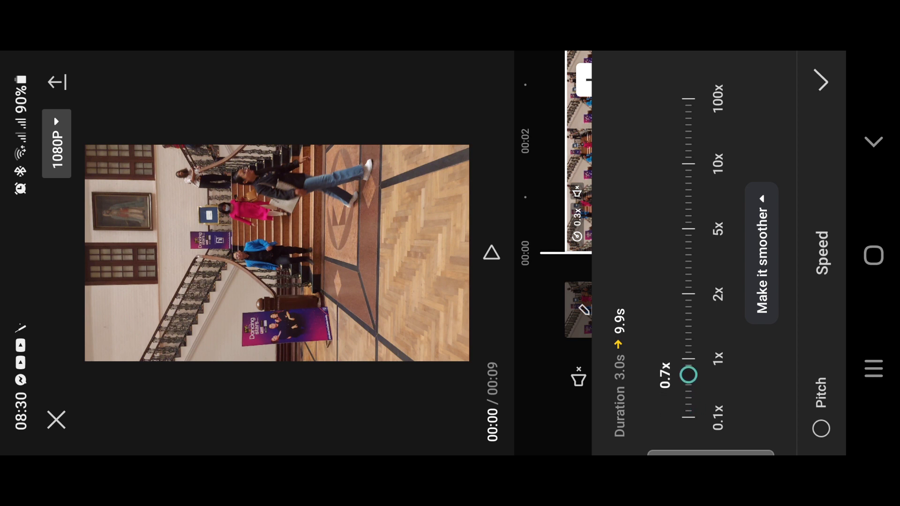
{"action": "left_click_drag", "start_coordinate": [689, 375], "coordinate": [688, 305]}
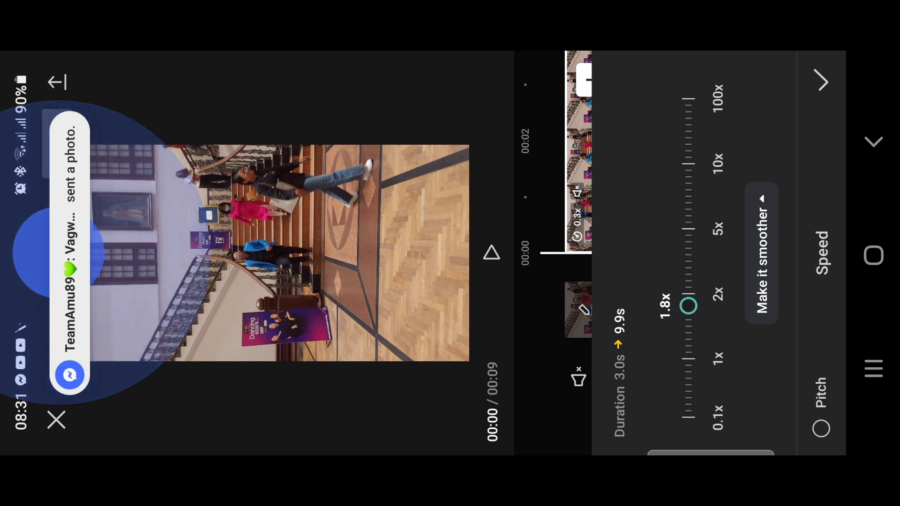
{"action": "left_click_drag", "start_coordinate": [688, 306], "coordinate": [688, 399]}
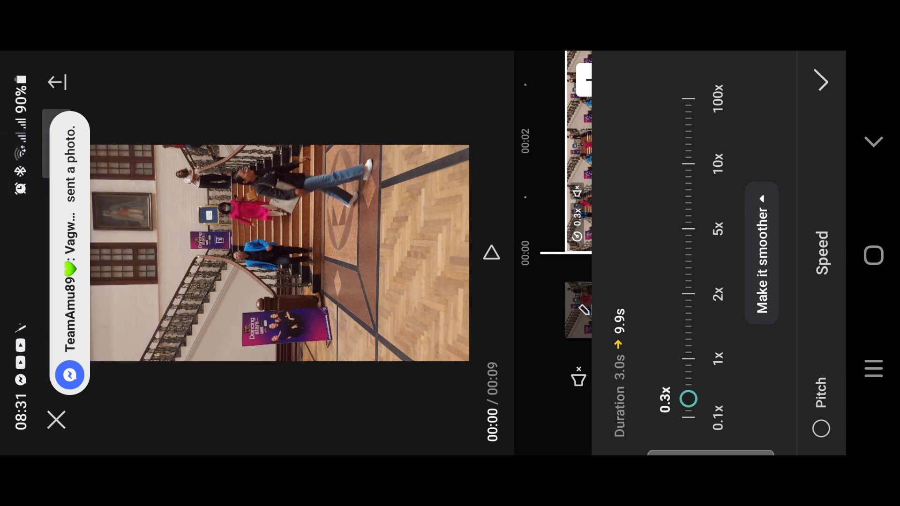